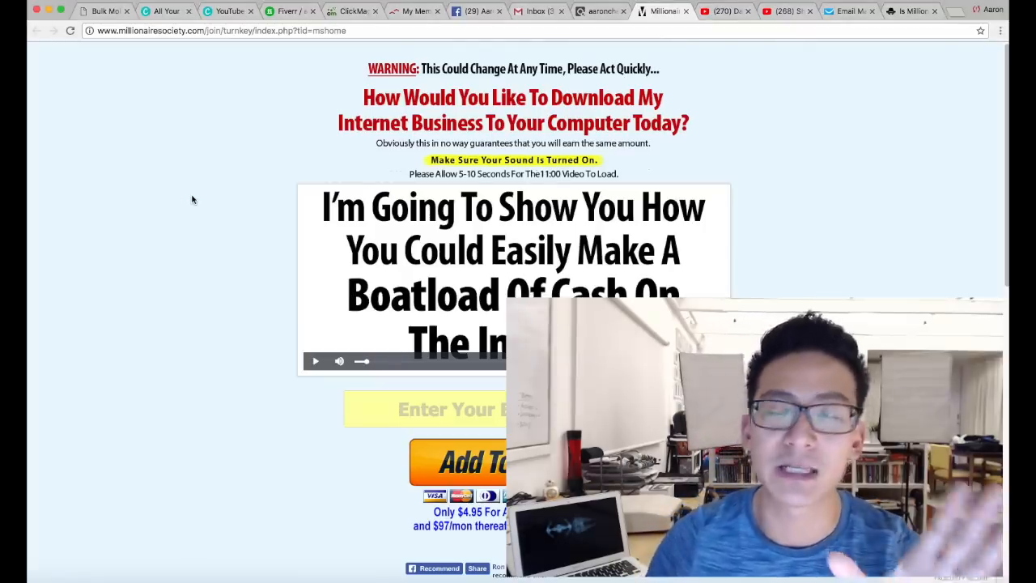
{"action": "scroll", "scroll_direction": "down", "scroll_amount": 3}
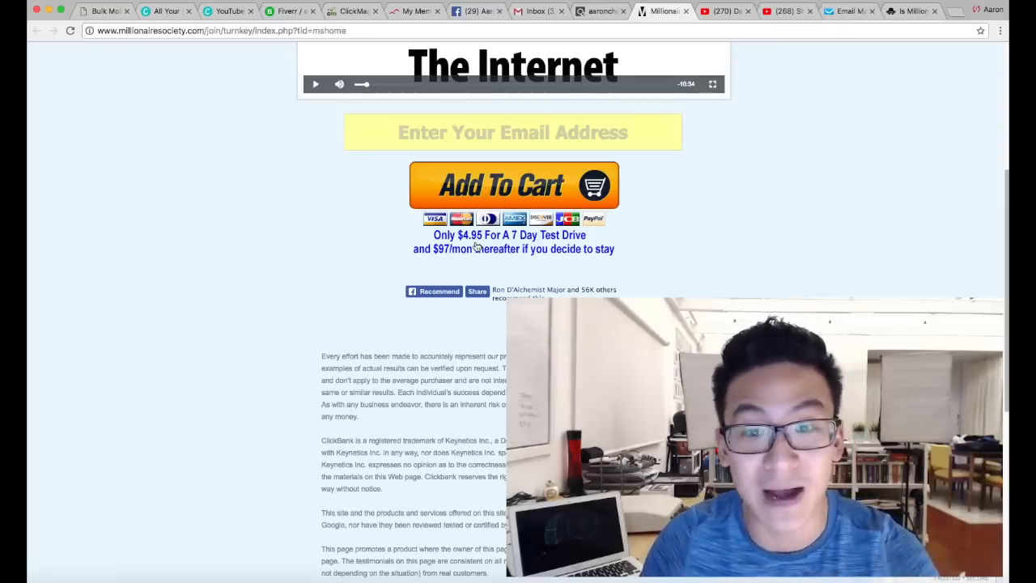
{"action": "mouse_move", "coordinate": [448, 259]}
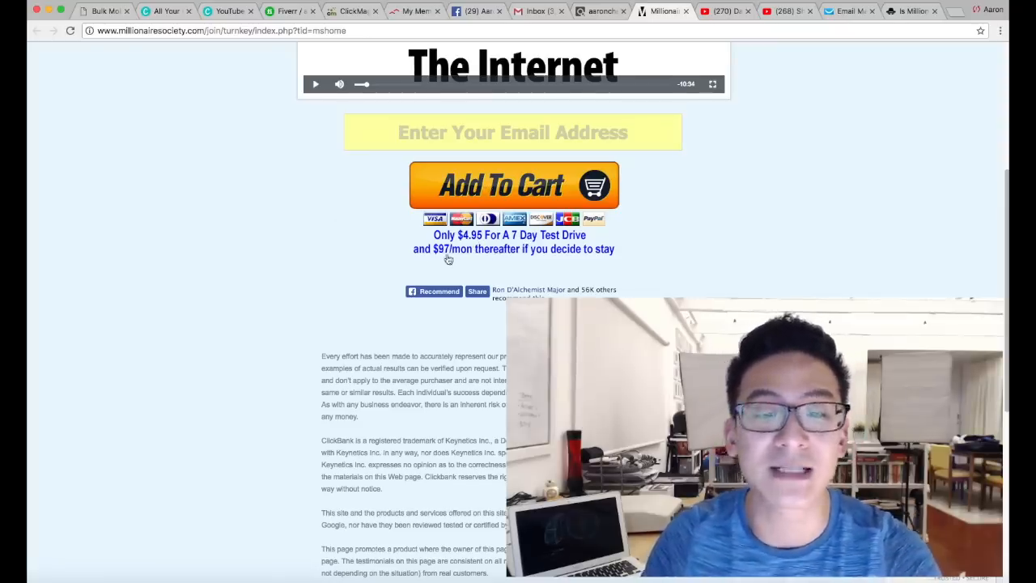
{"action": "mouse_move", "coordinate": [252, 254]}
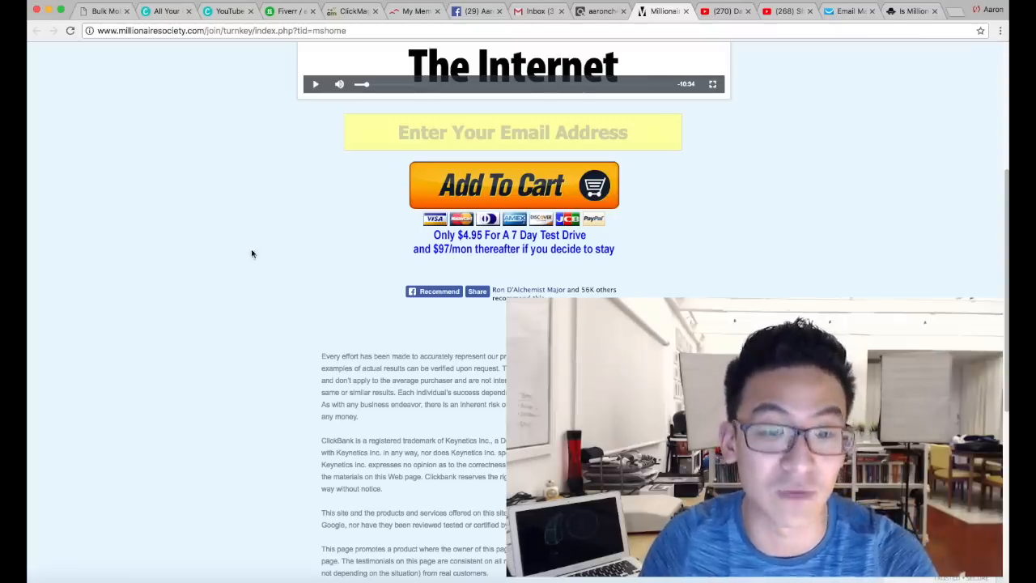
{"action": "mouse_move", "coordinate": [178, 268]}
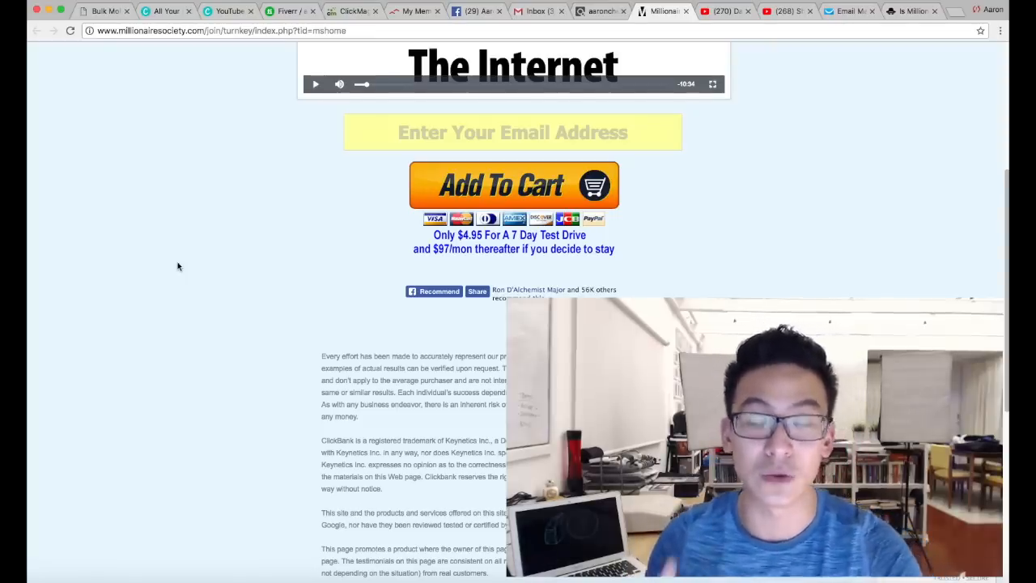
{"action": "scroll", "scroll_direction": "up", "scroll_amount": 3}
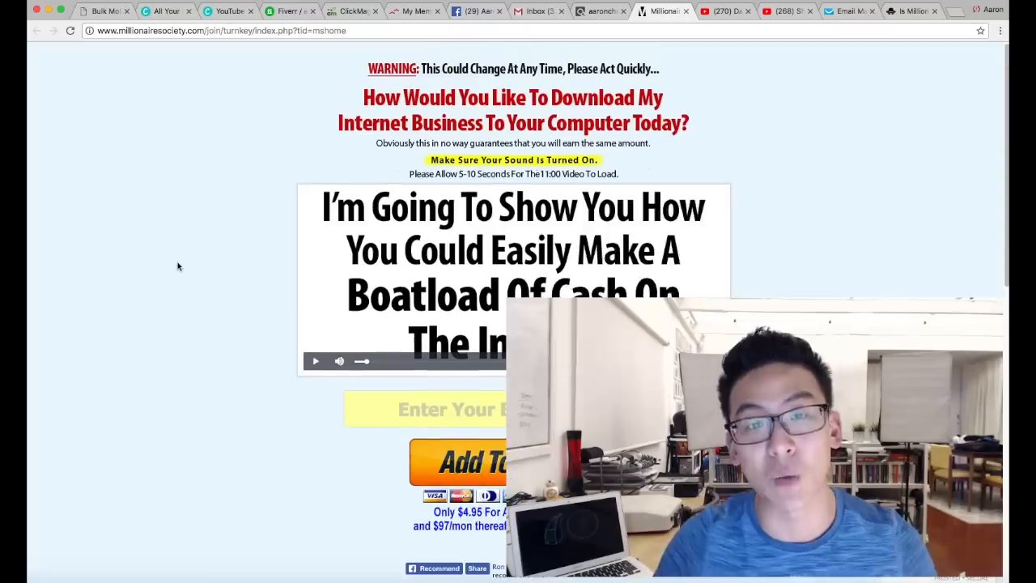